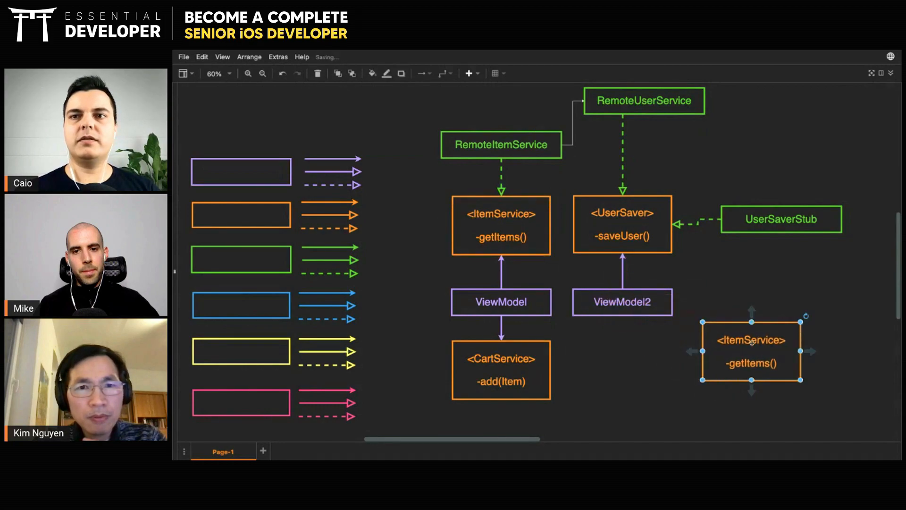
# Add -add() to the copied Facade box's method list, then start editing the CartService copy's text.
pyautogui.doubleClick(750, 363)
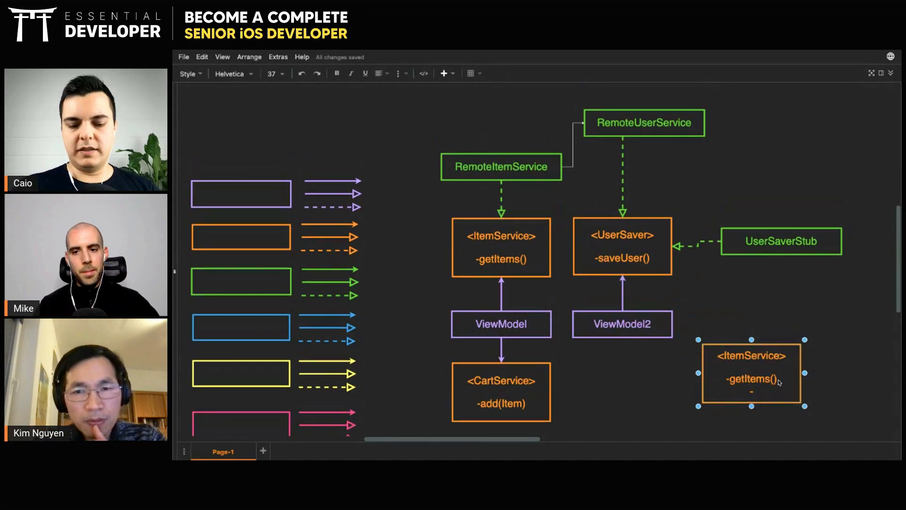
pyautogui.write('-add(Item')
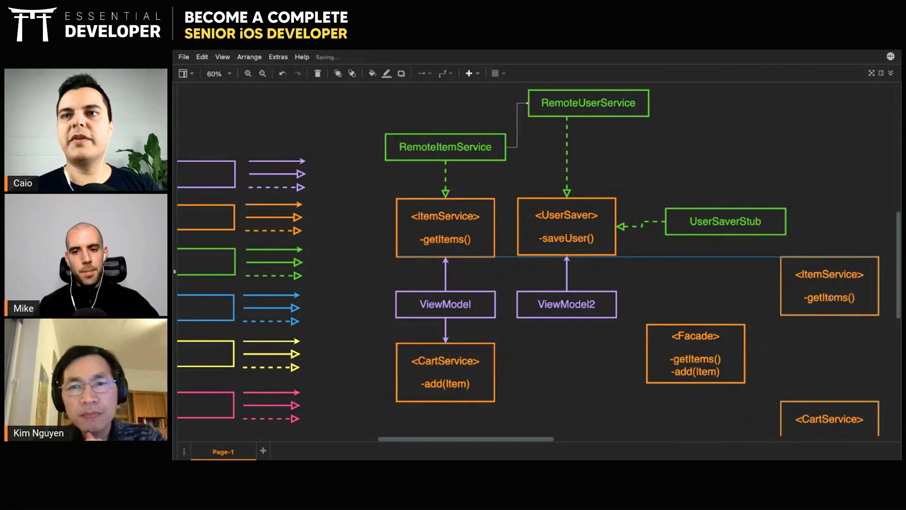
pyautogui.scroll(-3)
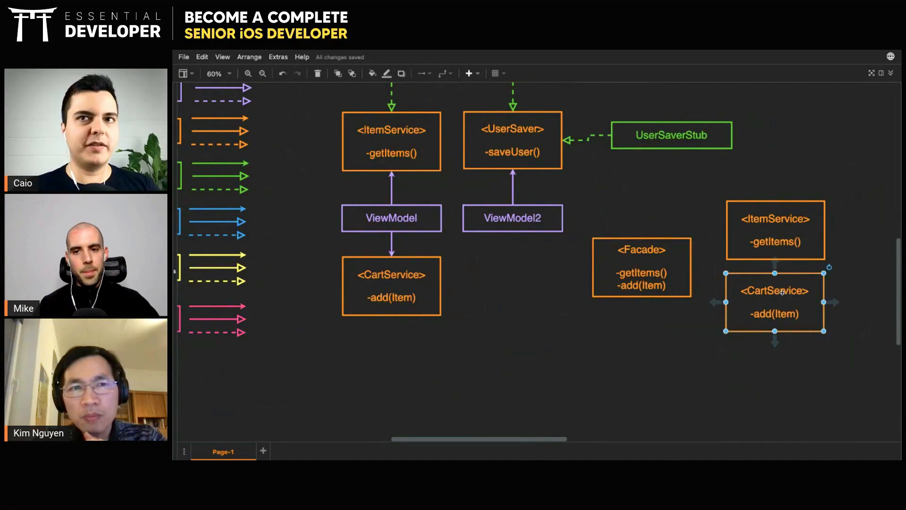
pyautogui.doubleClick(641, 275)
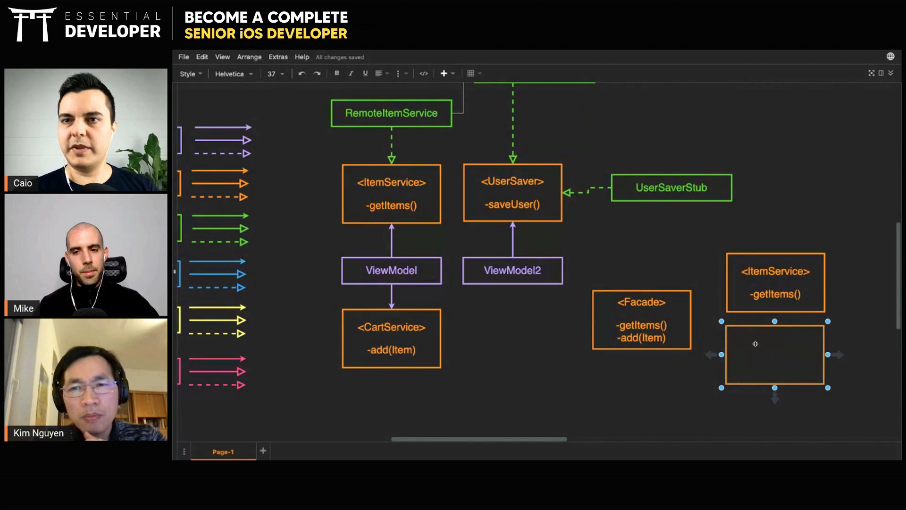
# Label the empty box ServiceFacade and deselect it.
pyautogui.write('ServiceFacade')
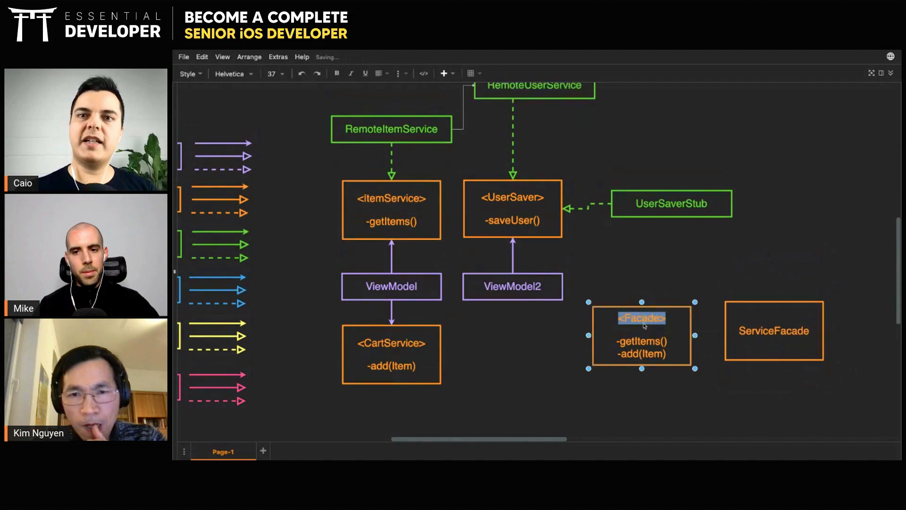
pyautogui.click(773, 330)
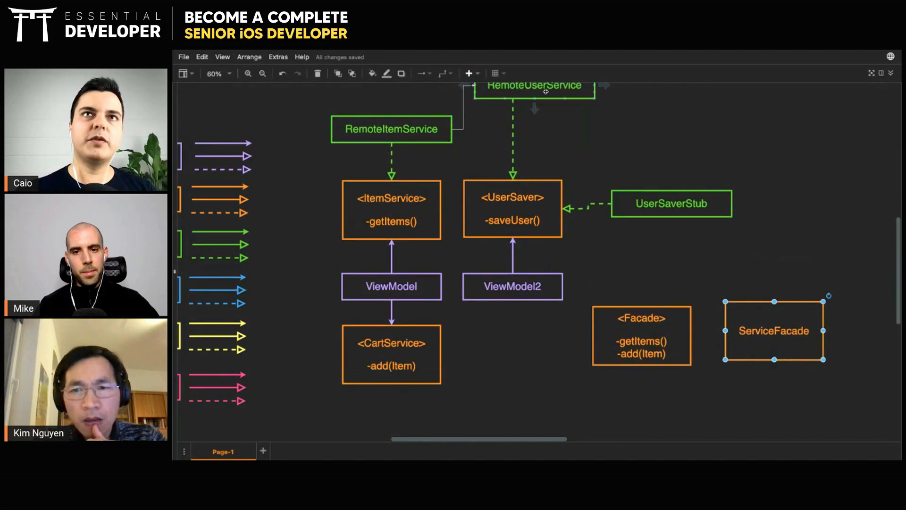
pyautogui.click(640, 335)
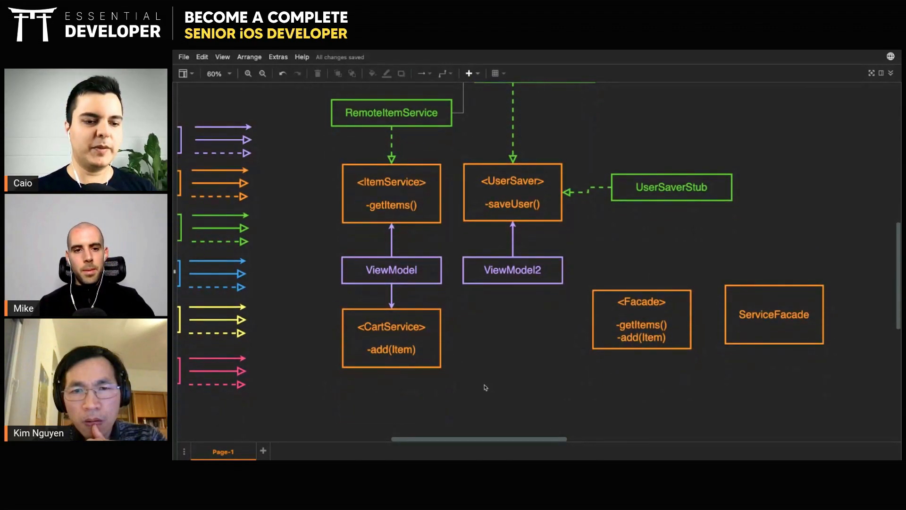
# Select and nudge the Facade and ServiceFacade boxes into place beside each other, then clear the selection.
pyautogui.click(641, 319)
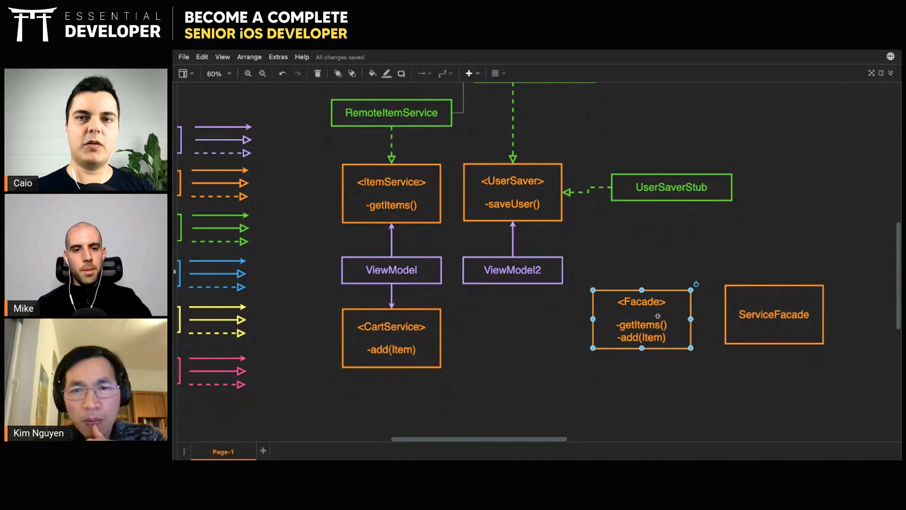
pyautogui.click(774, 314)
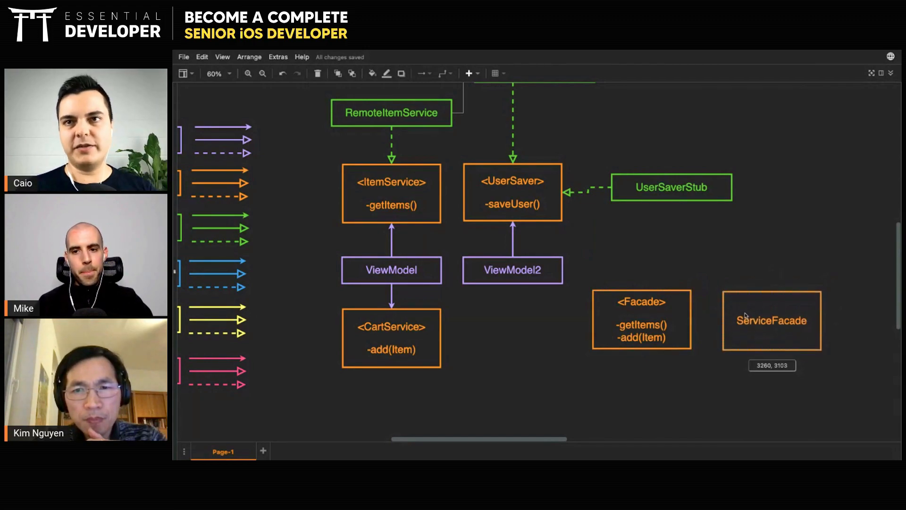
pyautogui.click(770, 319)
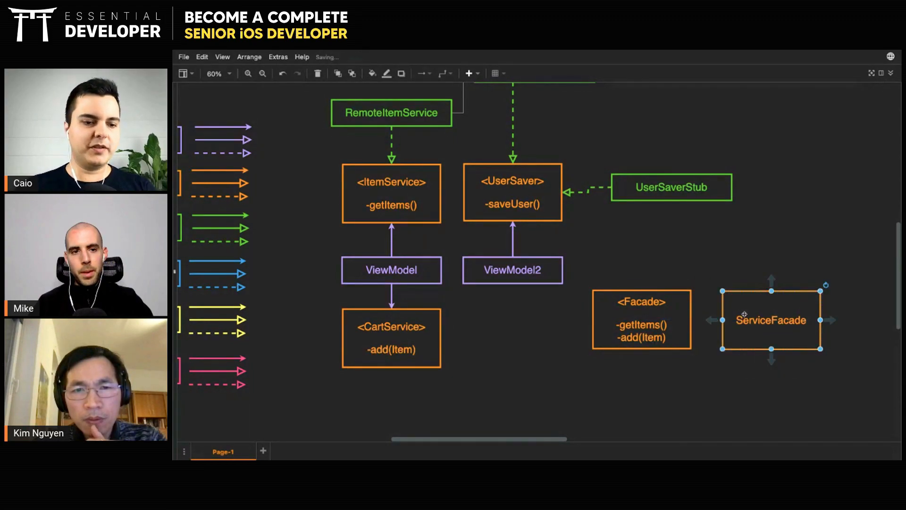
pyautogui.moveTo(711, 270)
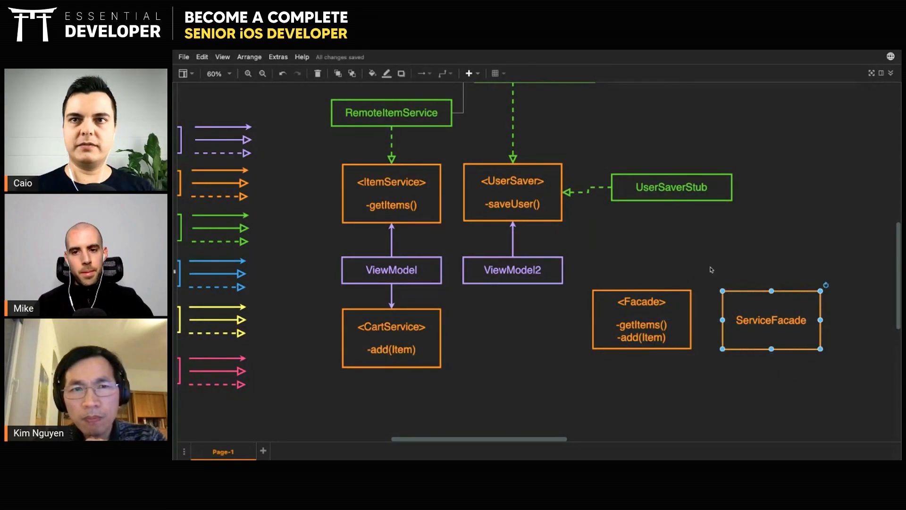
pyautogui.click(710, 269)
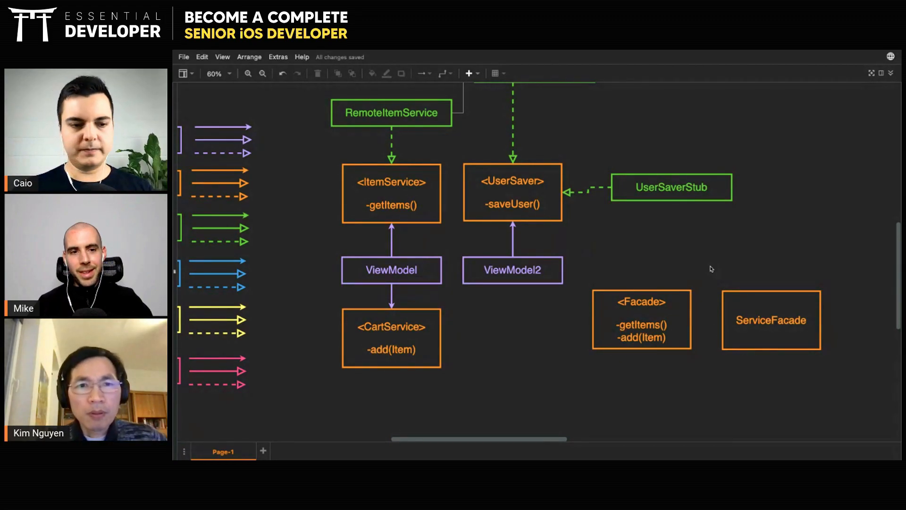
pyautogui.click(770, 320)
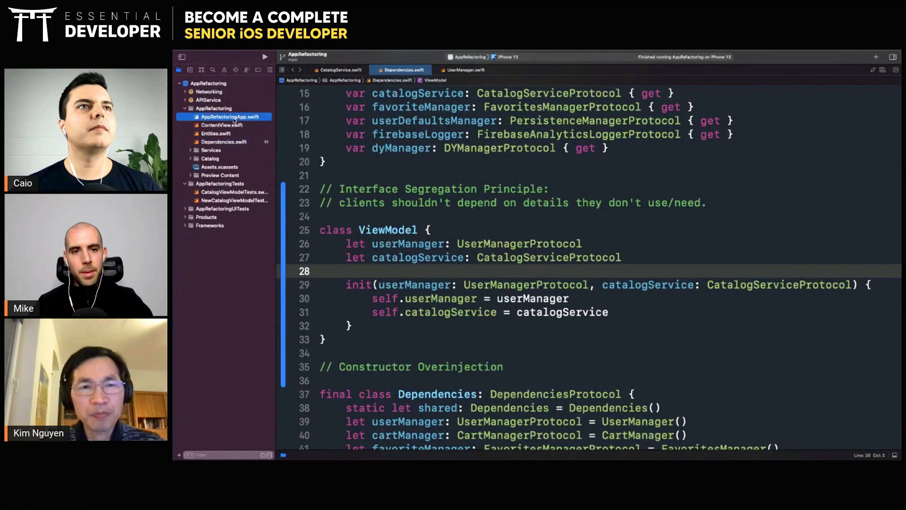
pyautogui.click(222, 116)
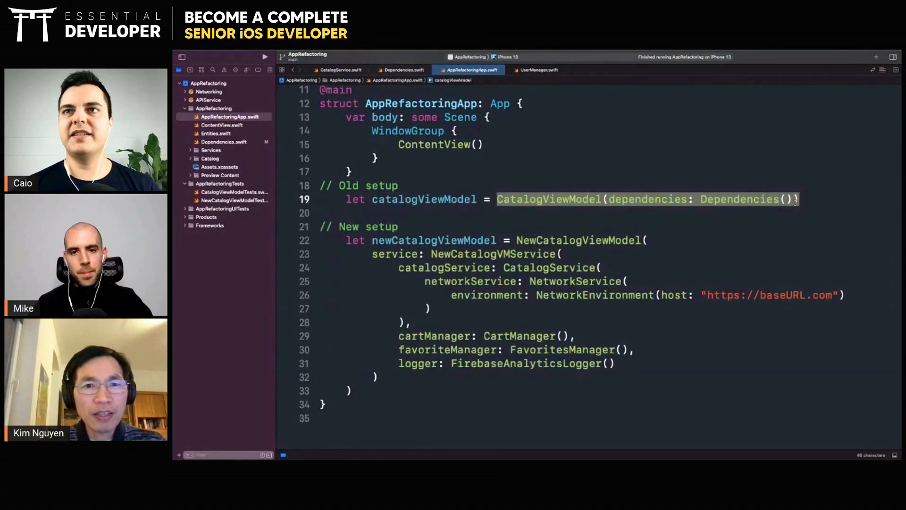
pyautogui.click(537, 199)
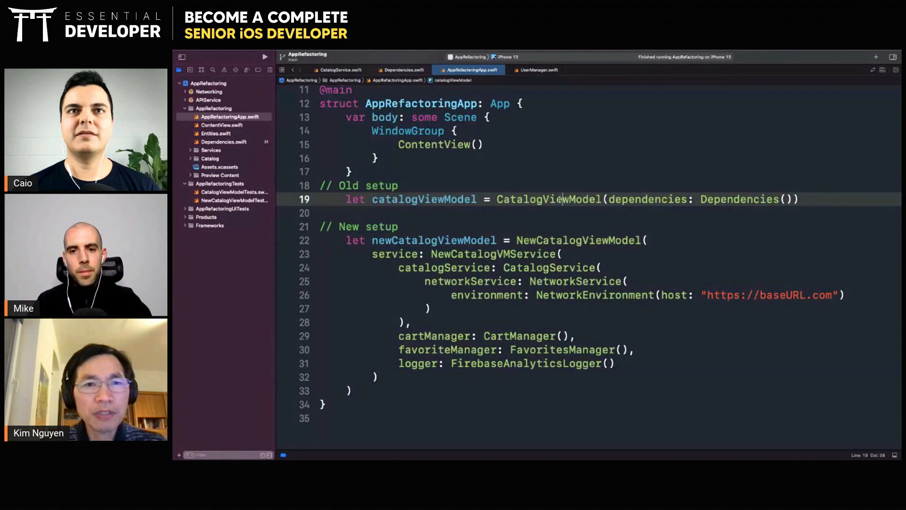
pyautogui.click(198, 159)
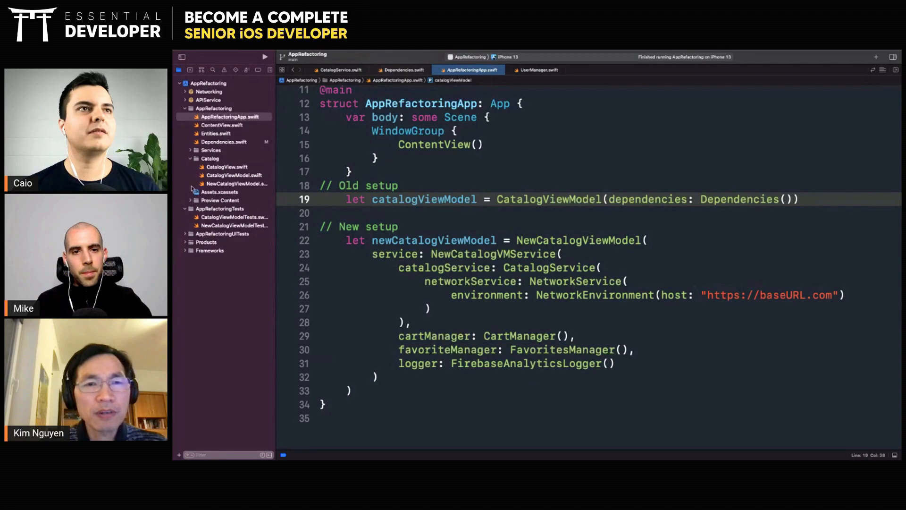
pyautogui.click(400, 70)
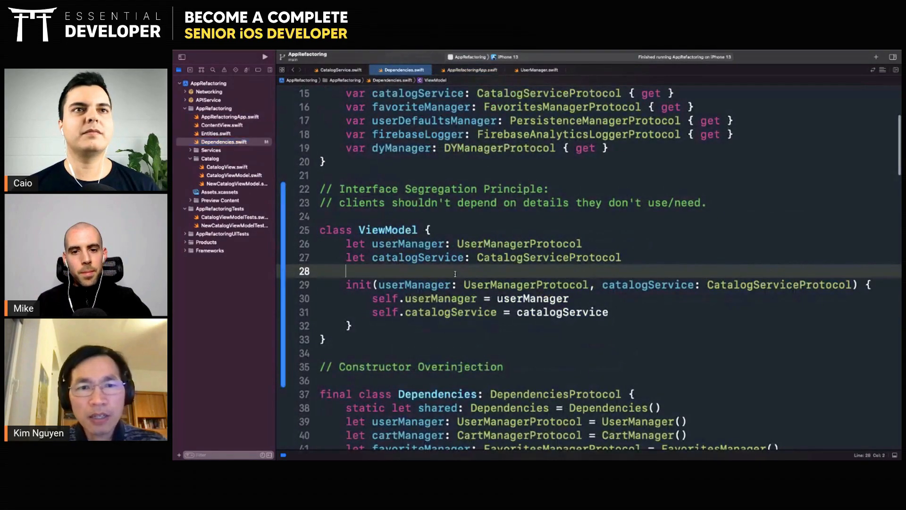
pyautogui.scroll(-3)
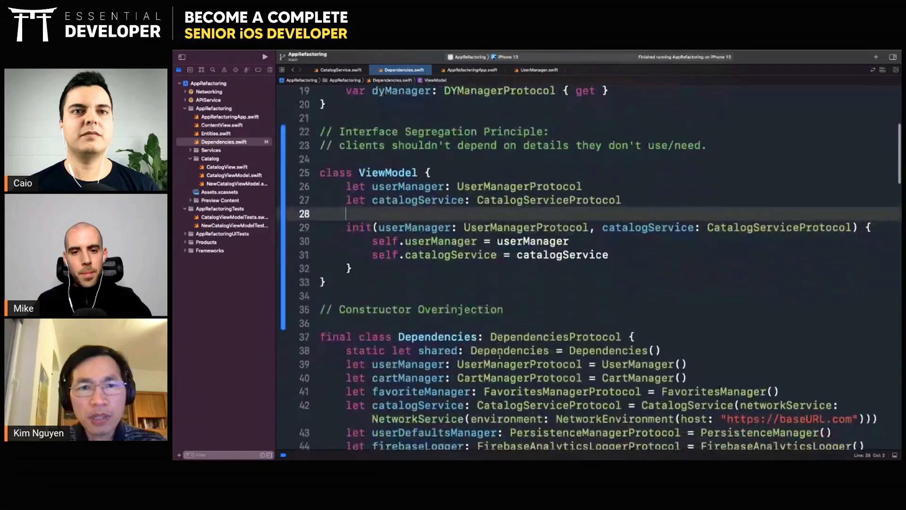
pyautogui.scroll(-3)
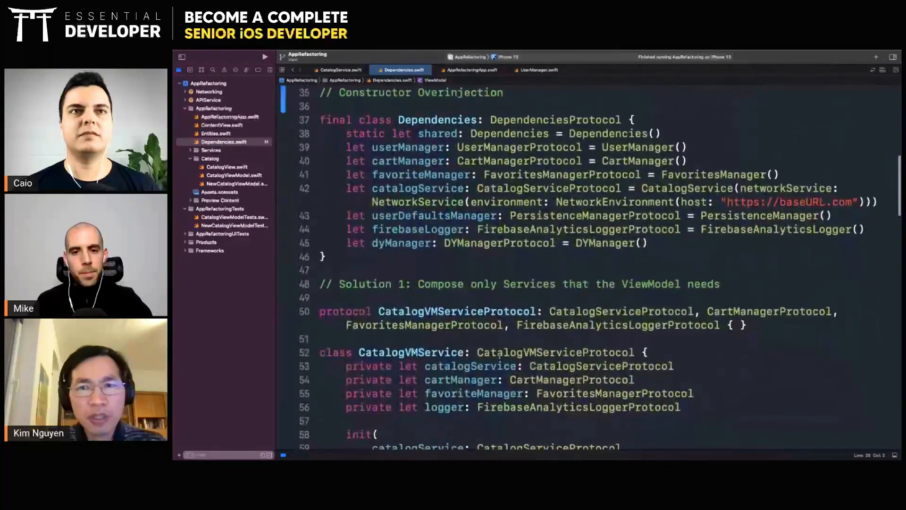
pyautogui.scroll(-3)
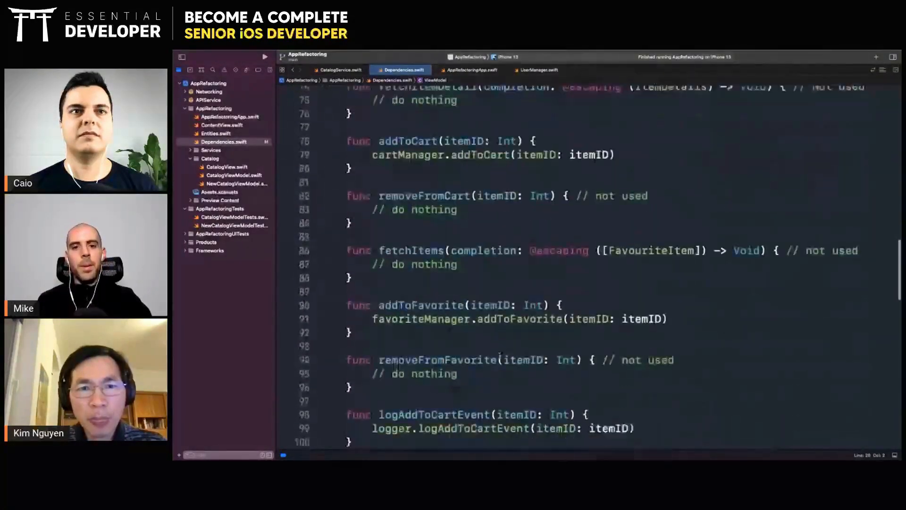
pyautogui.scroll(-3)
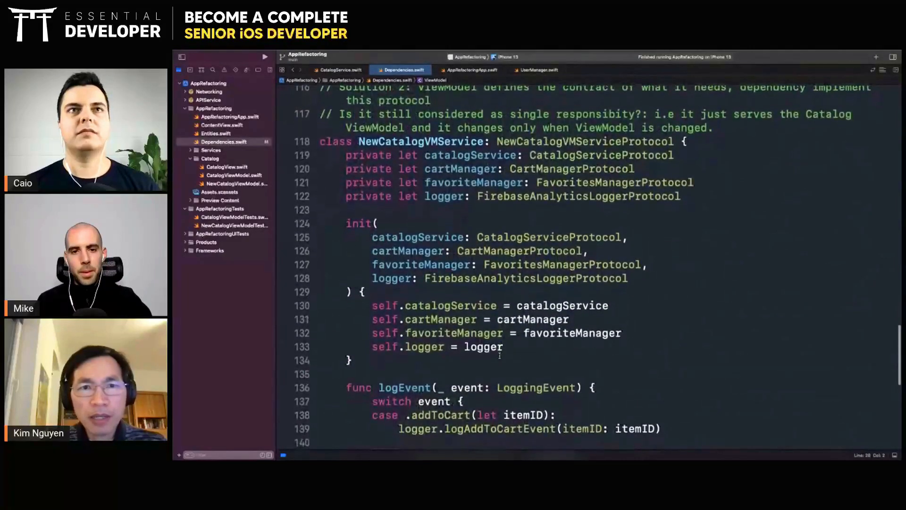
pyautogui.scroll(3)
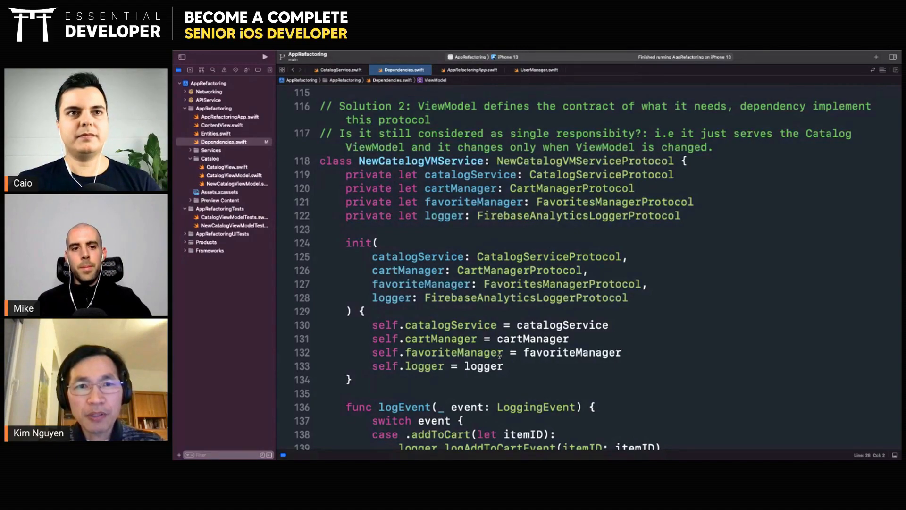
pyautogui.scroll(-3)
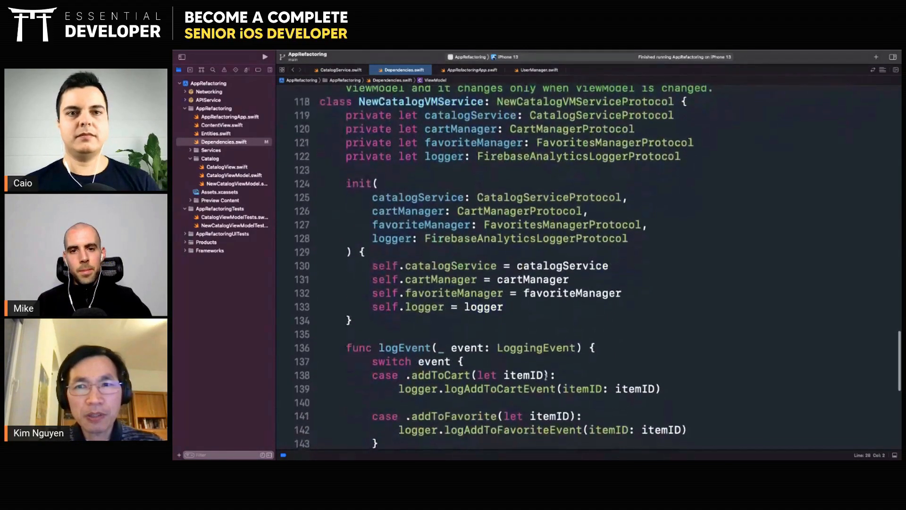
pyautogui.scroll(3)
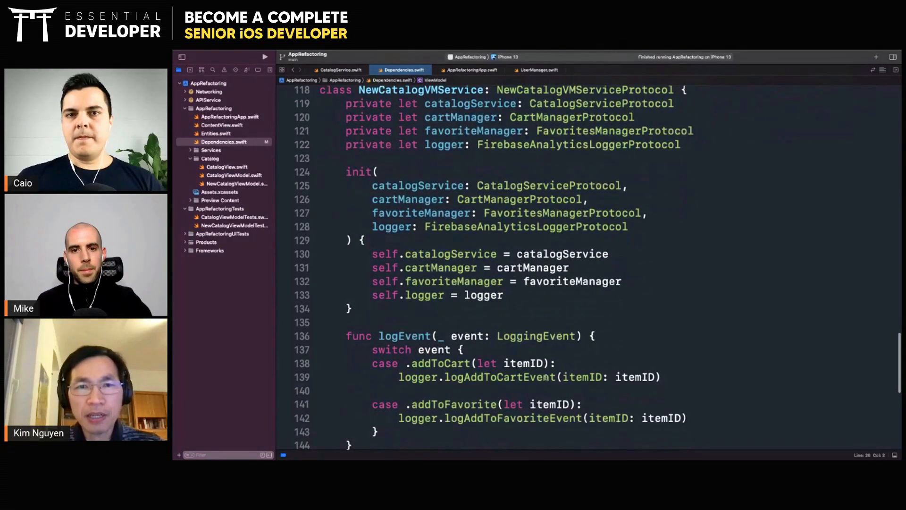
pyautogui.scroll(-3)
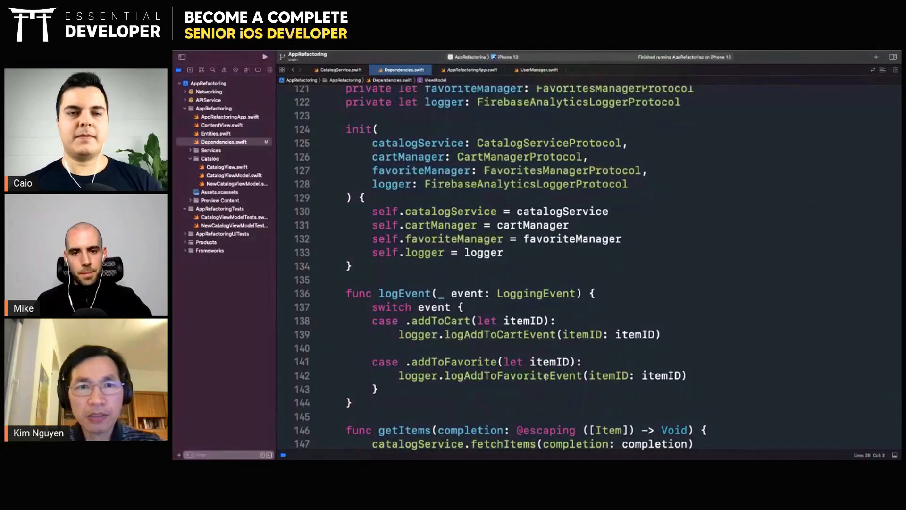
pyautogui.scroll(-3)
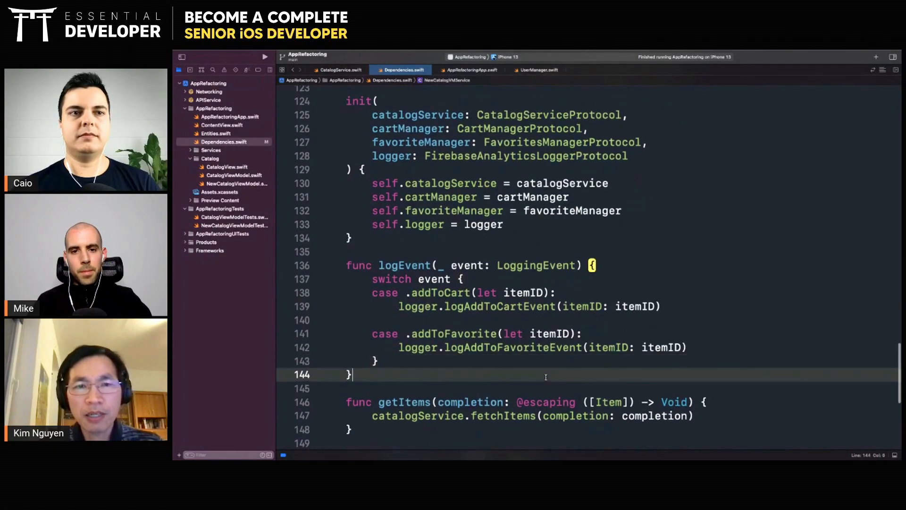
pyautogui.scroll(-3)
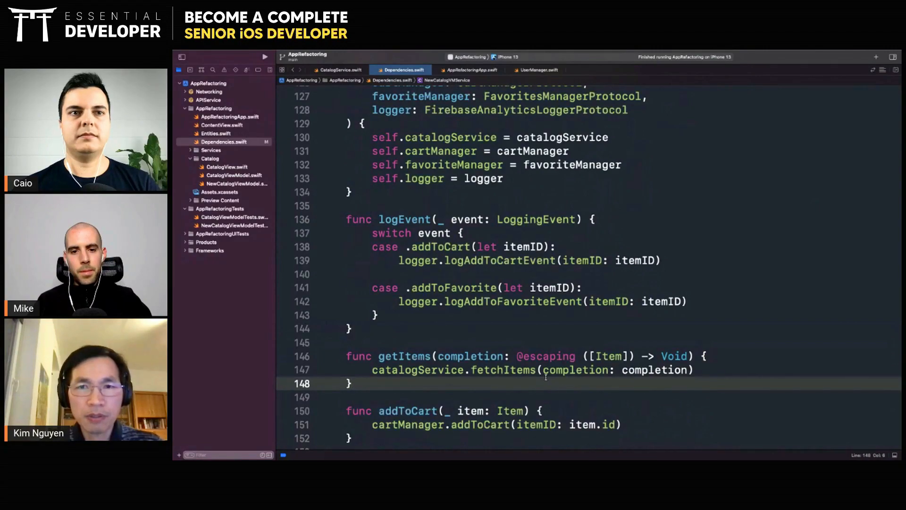
pyautogui.scroll(-3)
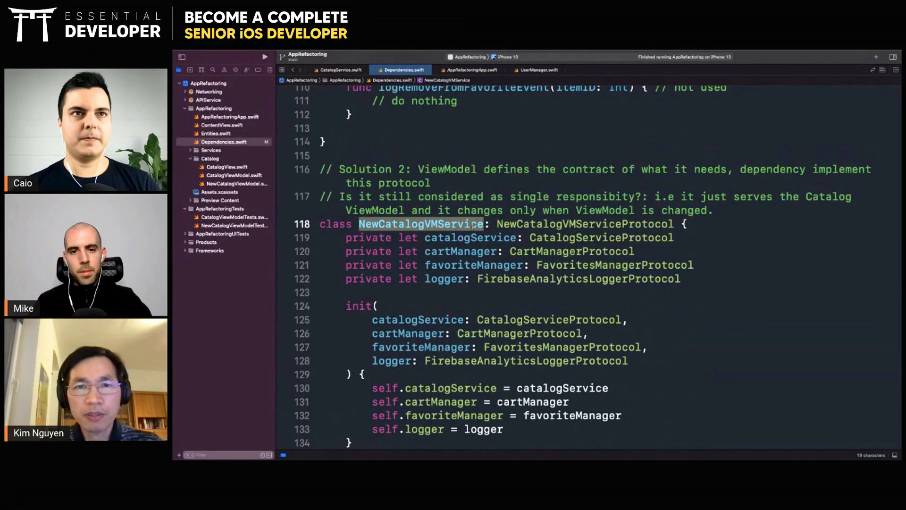
pyautogui.doubleClick(585, 223)
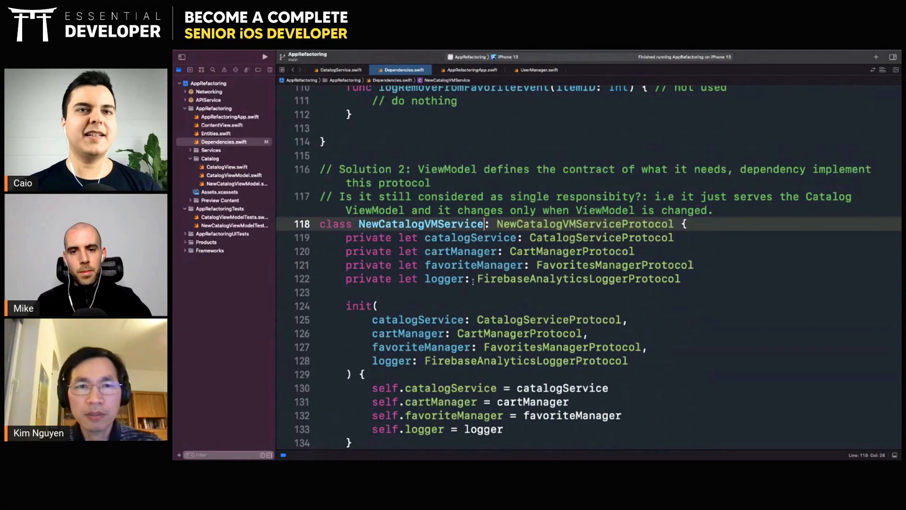
pyautogui.write('Facad')
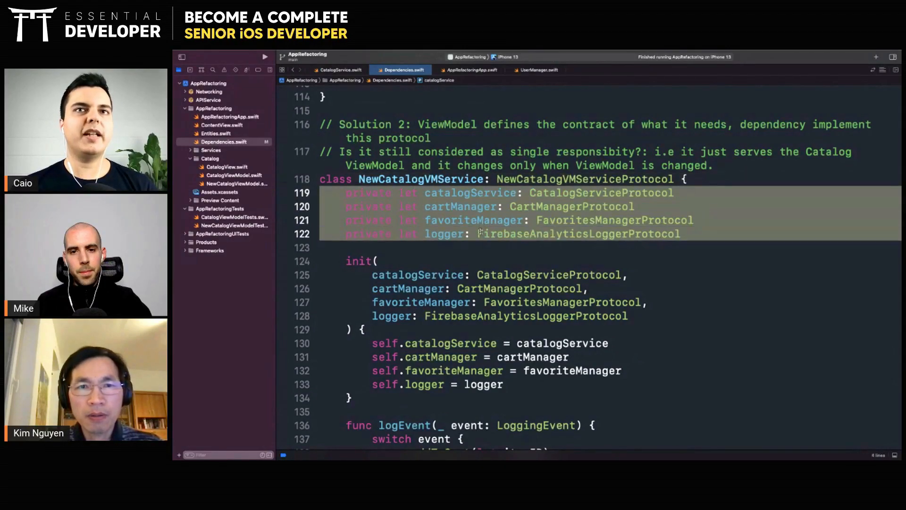
pyautogui.click(445, 193)
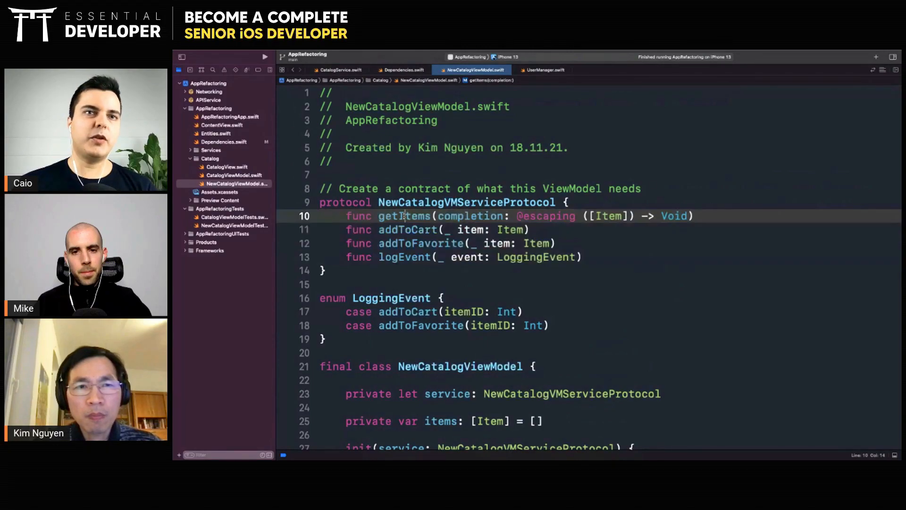
# Highlight the addToFavorite protocol requirement, then return to Dependencies.swift showing NewCatalogVMService.
pyautogui.doubleClick(421, 243)
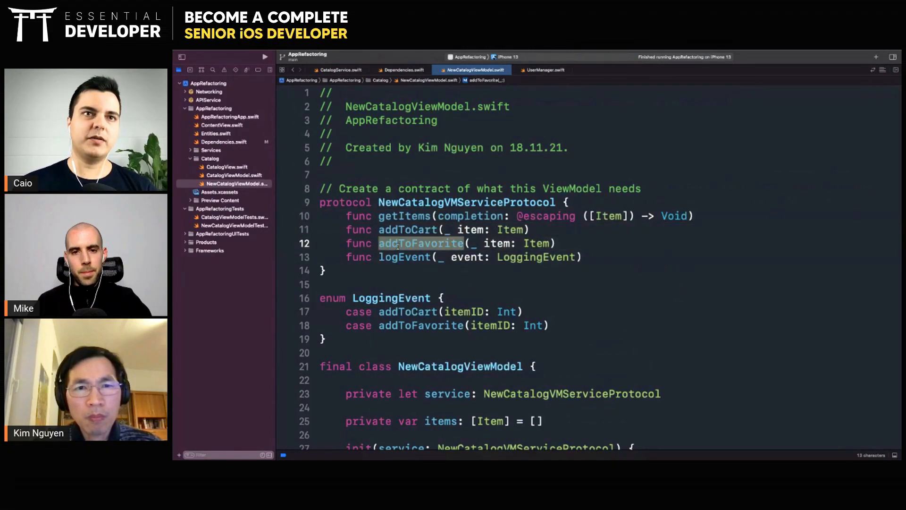
pyautogui.click(400, 69)
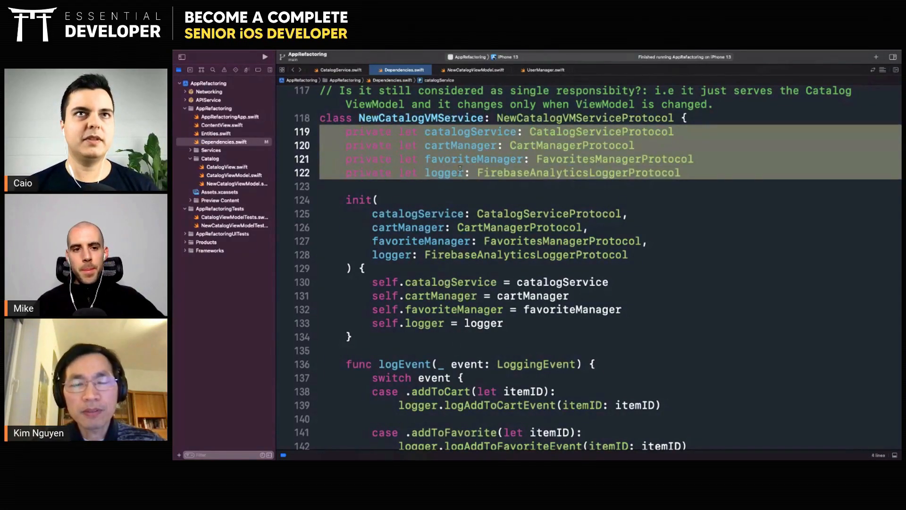
pyautogui.doubleClick(578, 172)
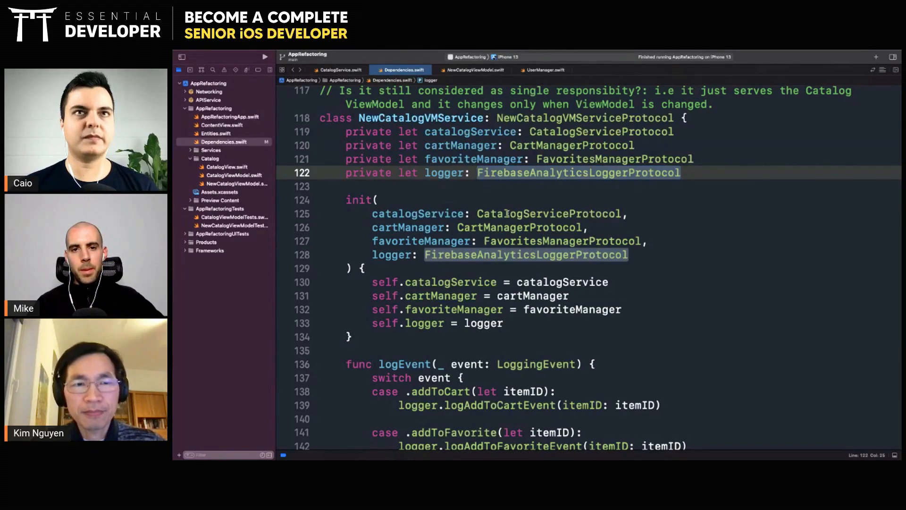
pyautogui.scroll(3)
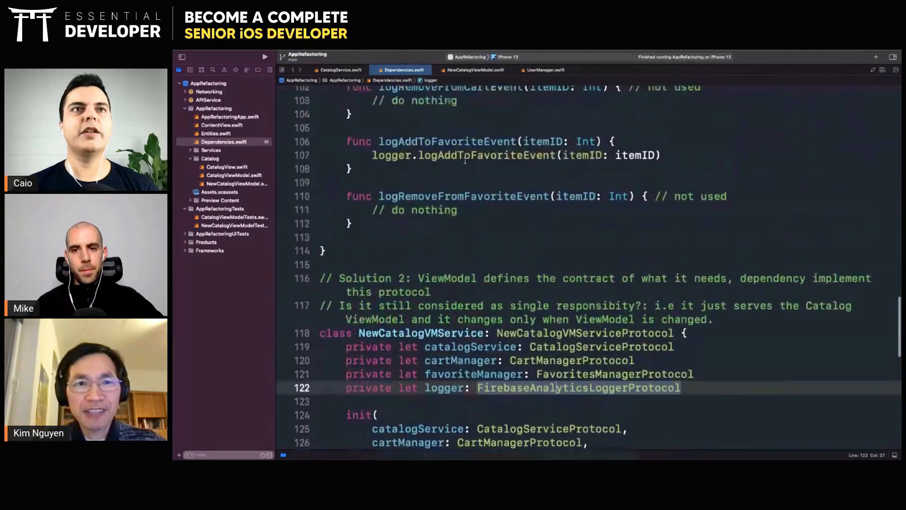
pyautogui.scroll(-3)
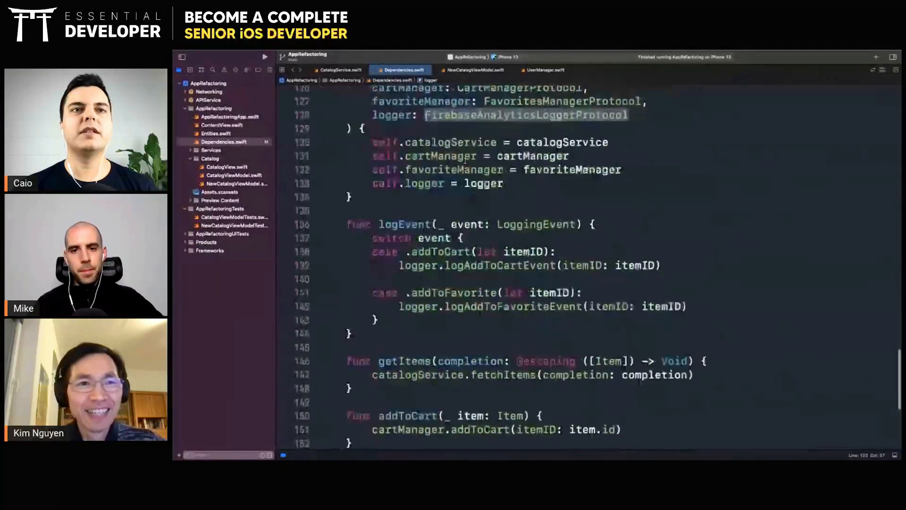
pyautogui.scroll(3)
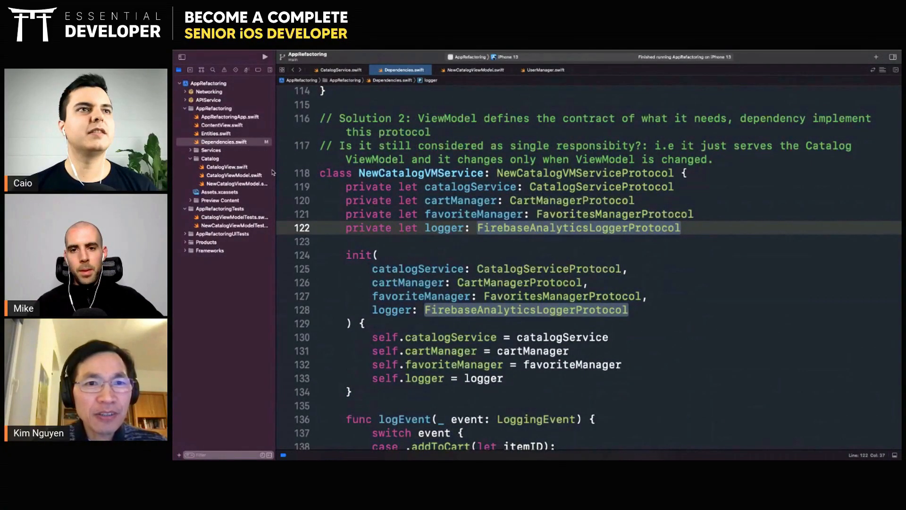
# Show NewCatalogViewModel.swift and scroll through its getItems and addToCart methods.
pyautogui.click(219, 191)
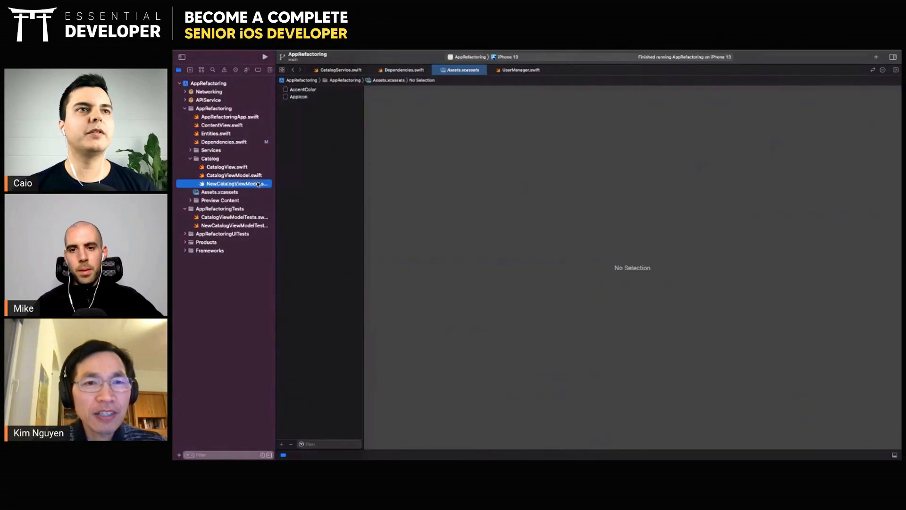
pyautogui.click(234, 183)
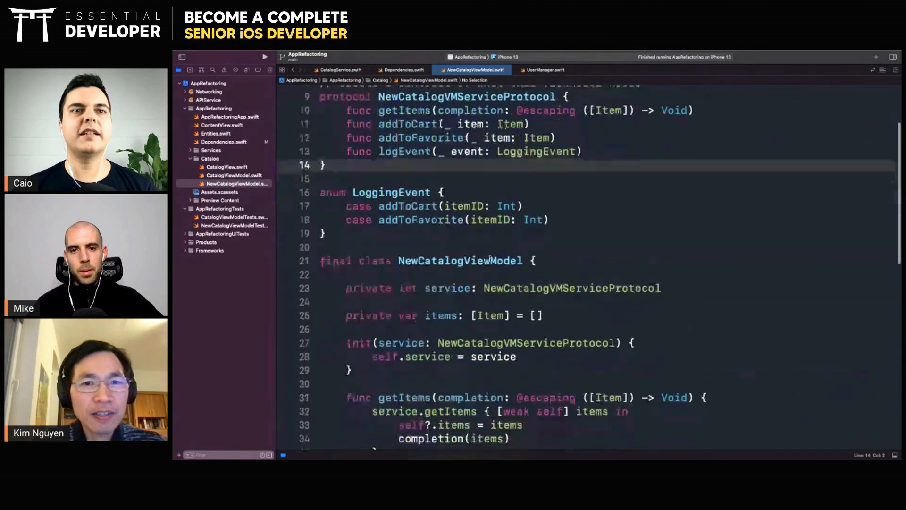
pyautogui.scroll(3)
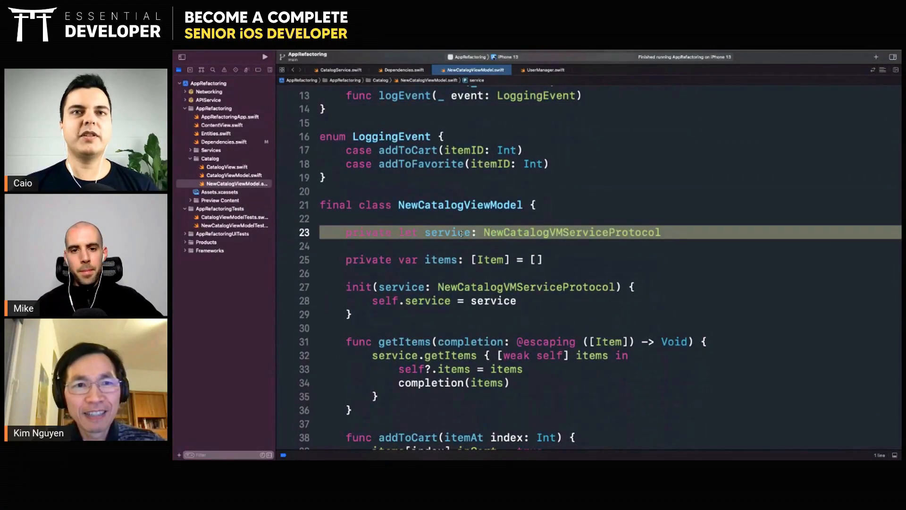
pyautogui.scroll(-3)
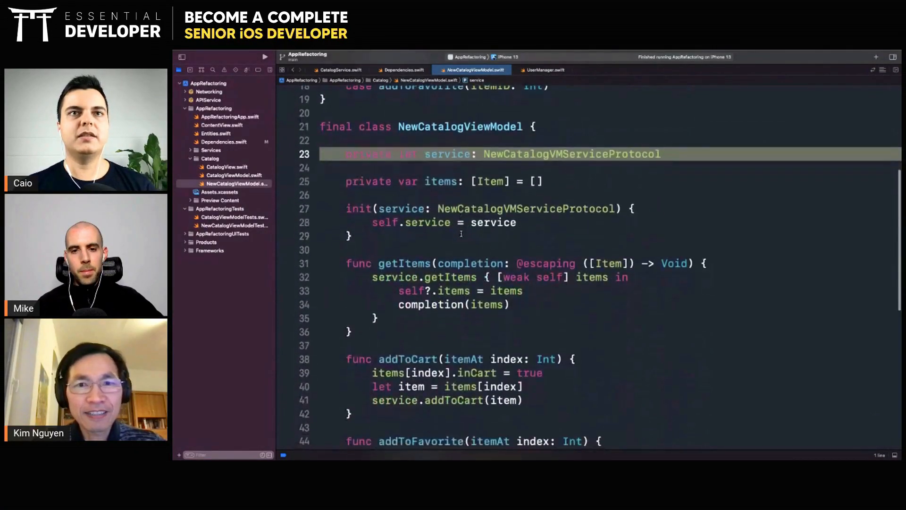
pyautogui.scroll(-3)
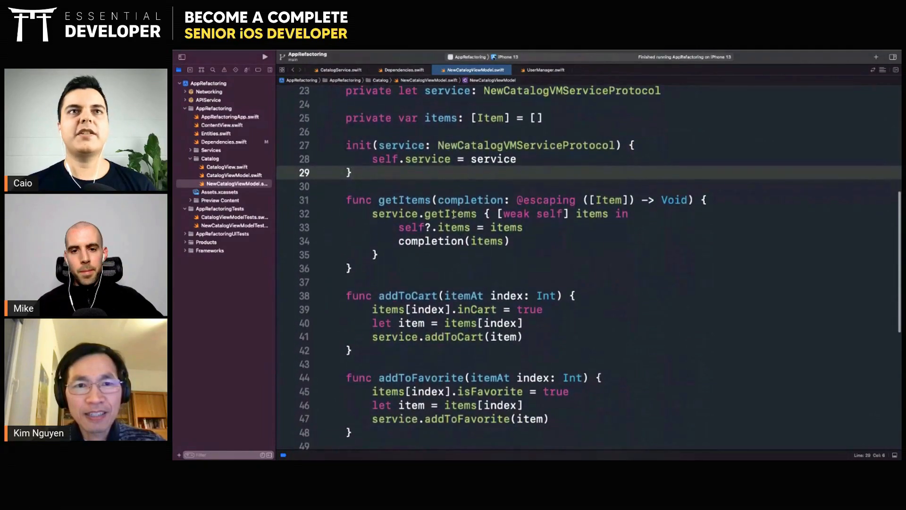
pyautogui.scroll(3)
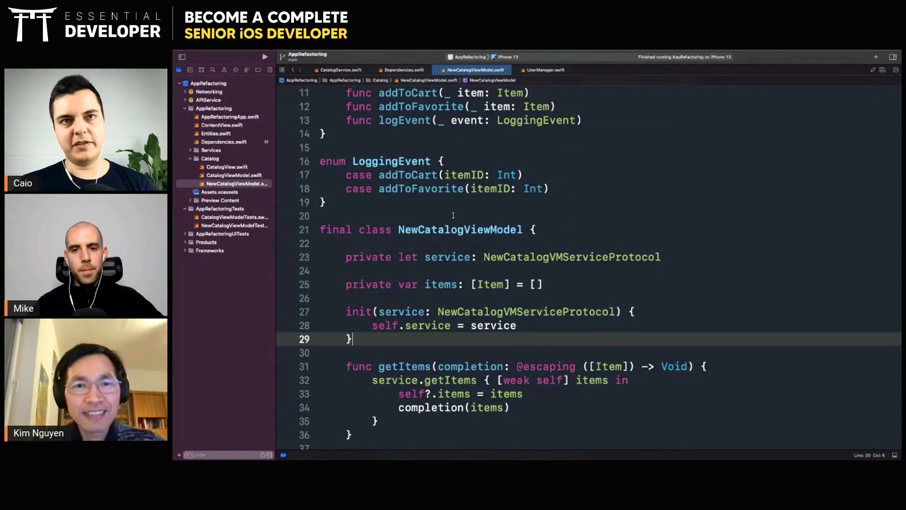
# Scroll through addToFavorite and the Firebase logging methods, then back to the top of the class.
pyautogui.scroll(-3)
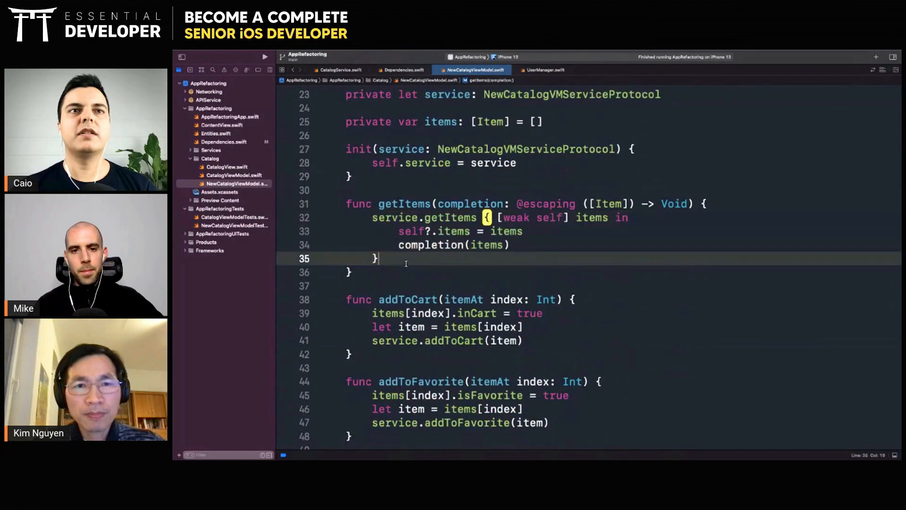
pyautogui.scroll(-3)
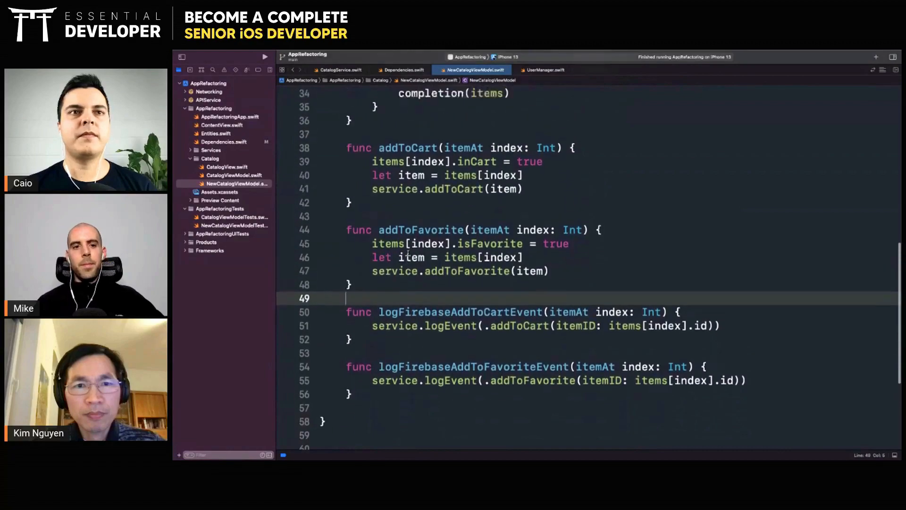
pyautogui.scroll(3)
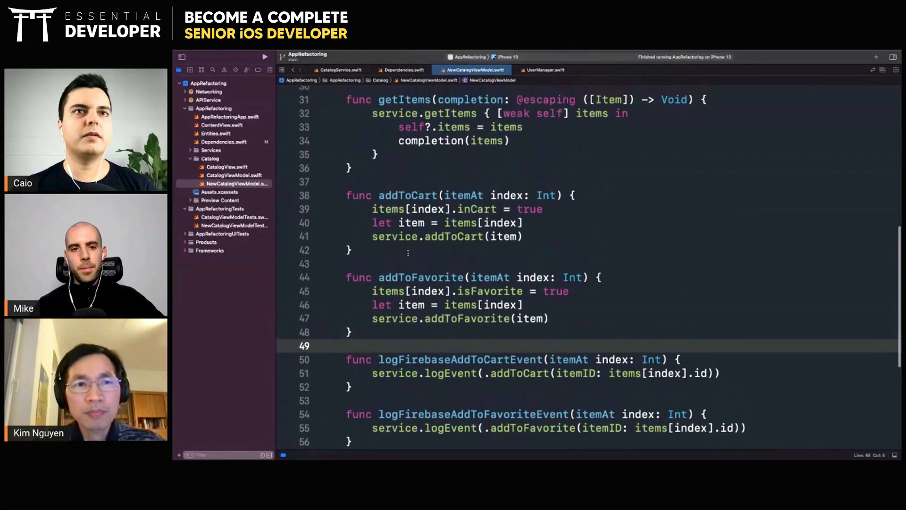
pyautogui.scroll(3)
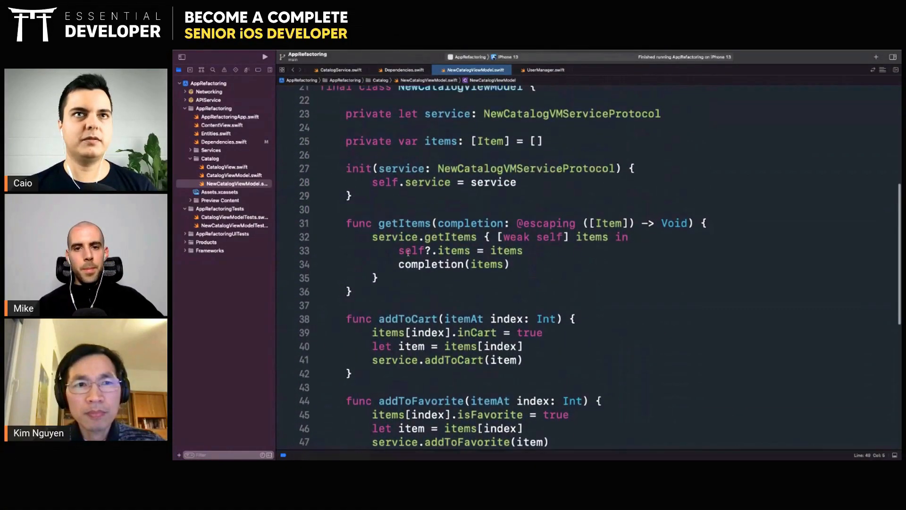
pyautogui.scroll(3)
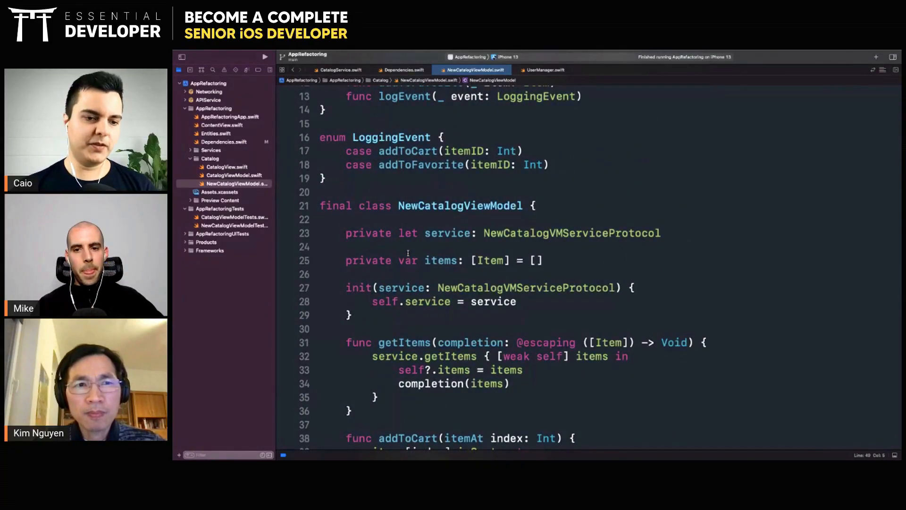
pyautogui.scroll(3)
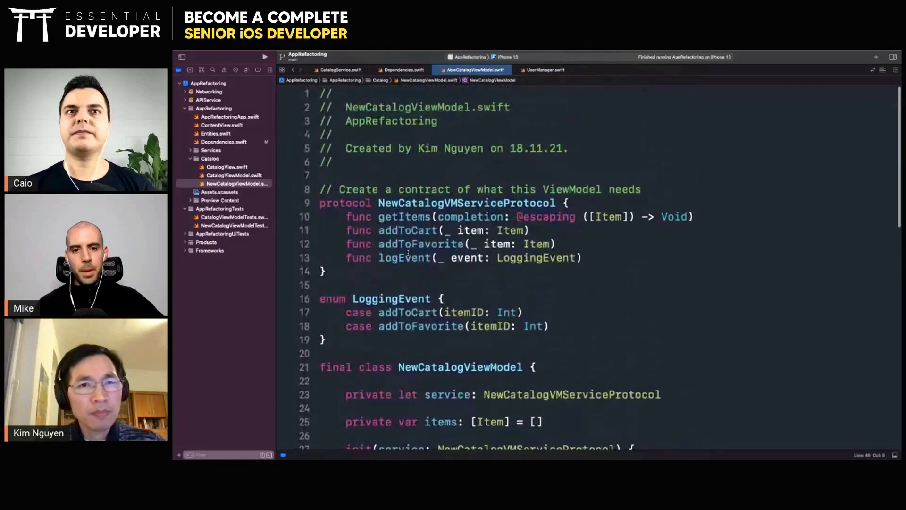
pyautogui.click(442, 257)
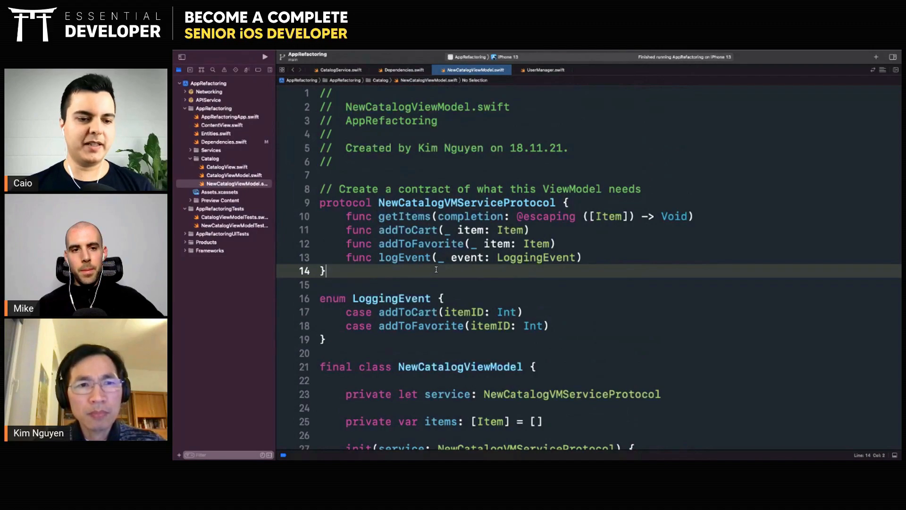
pyautogui.scroll(-3)
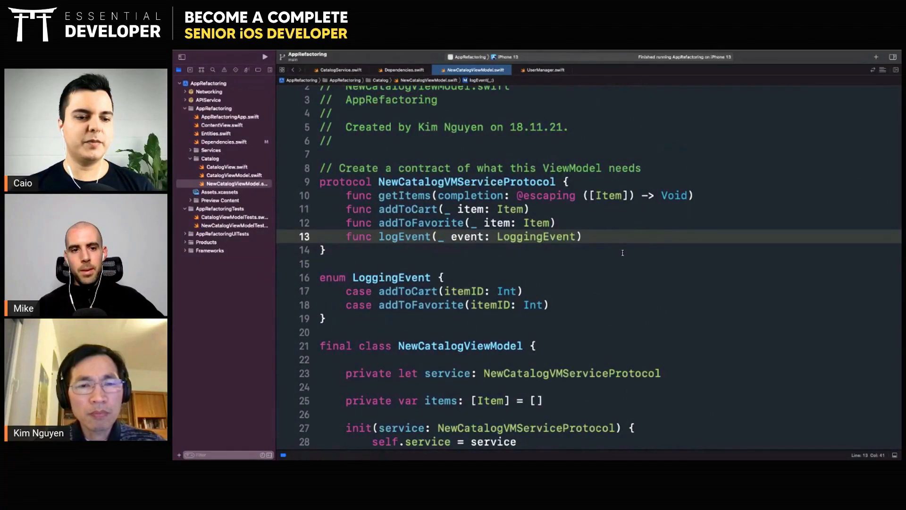
pyautogui.scroll(-3)
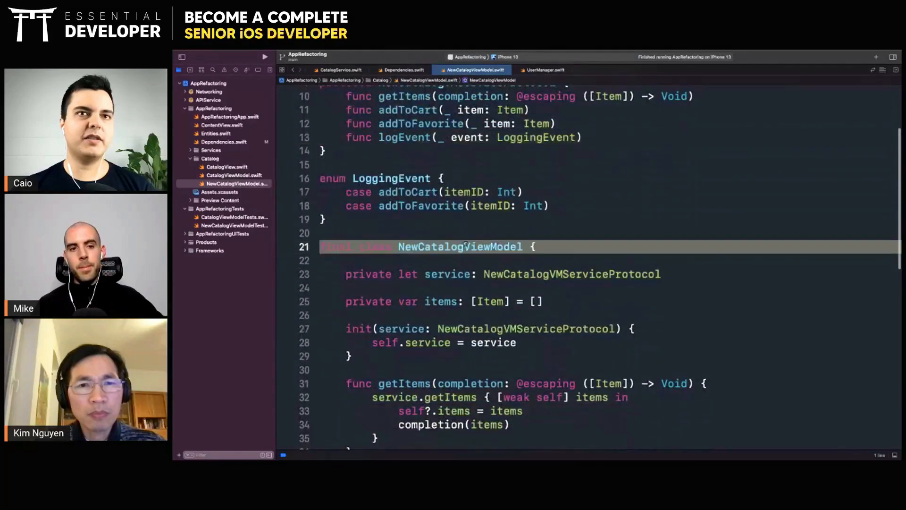
pyautogui.scroll(3)
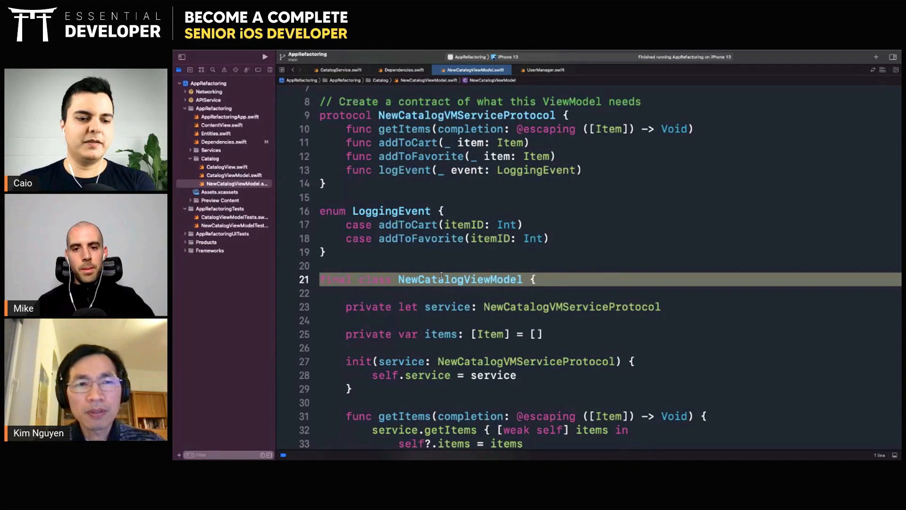
pyautogui.scroll(3)
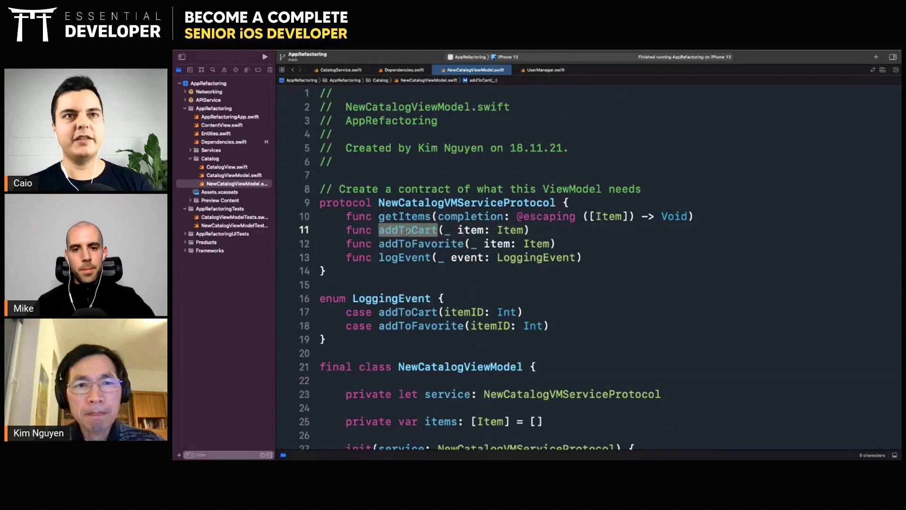
pyautogui.click(403, 216)
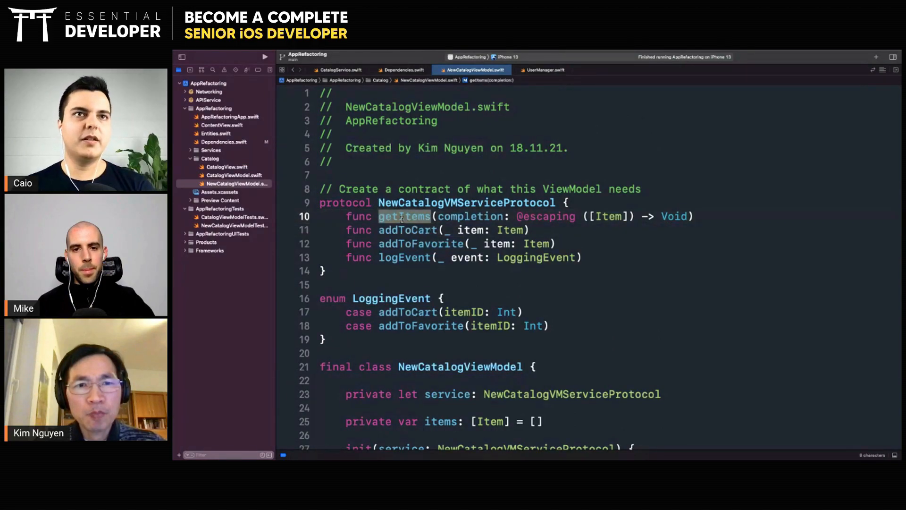